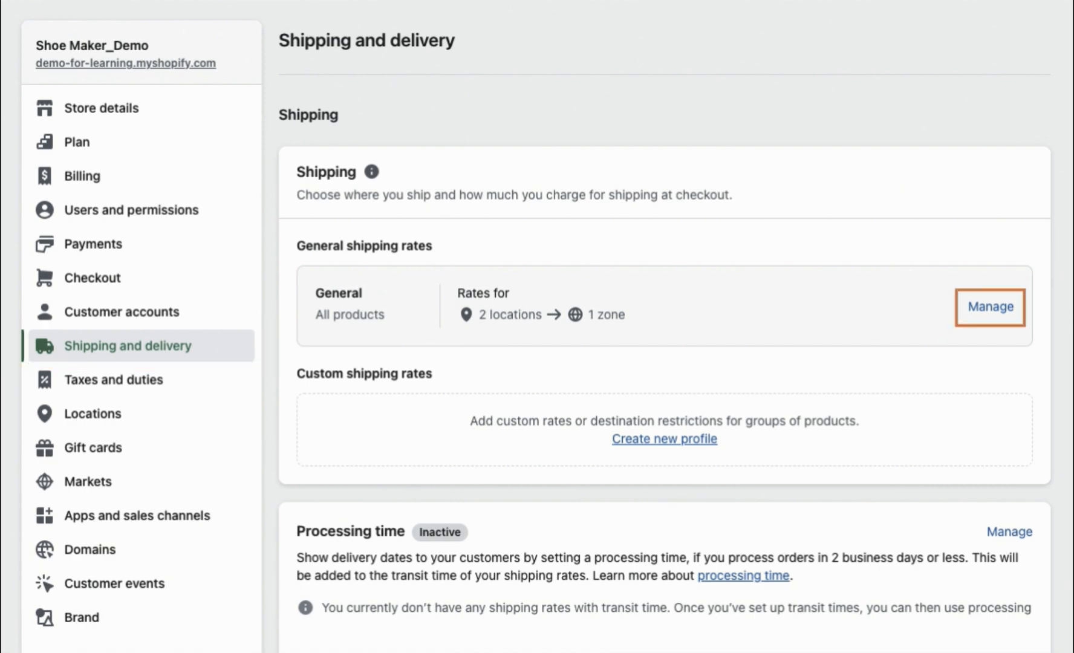
# Step: Open the General shipping profile and scroll to the International zone
pyautogui.click(988, 308)
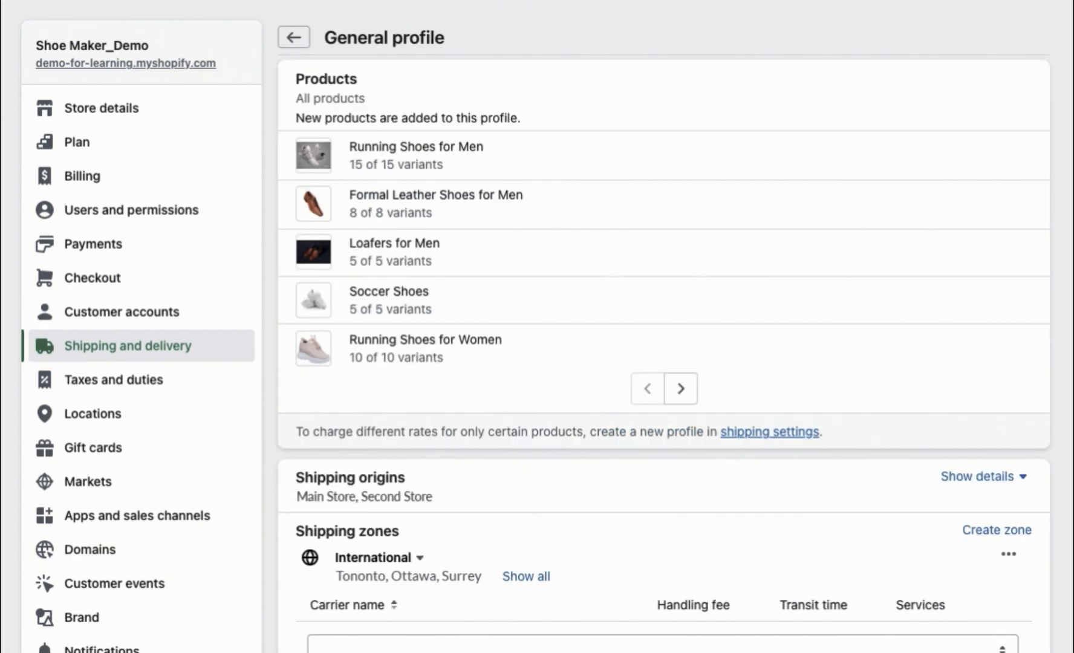
pyautogui.scroll(-3)
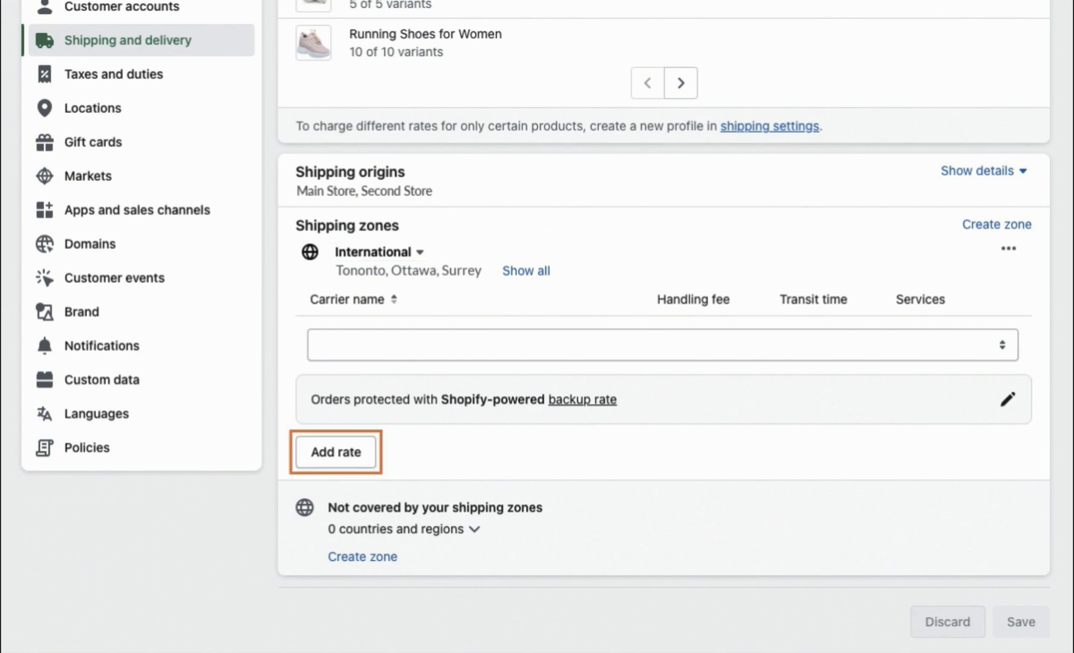
# Step: Add a FedEx Rates Service carrier rate to the International zone and save
pyautogui.click(335, 452)
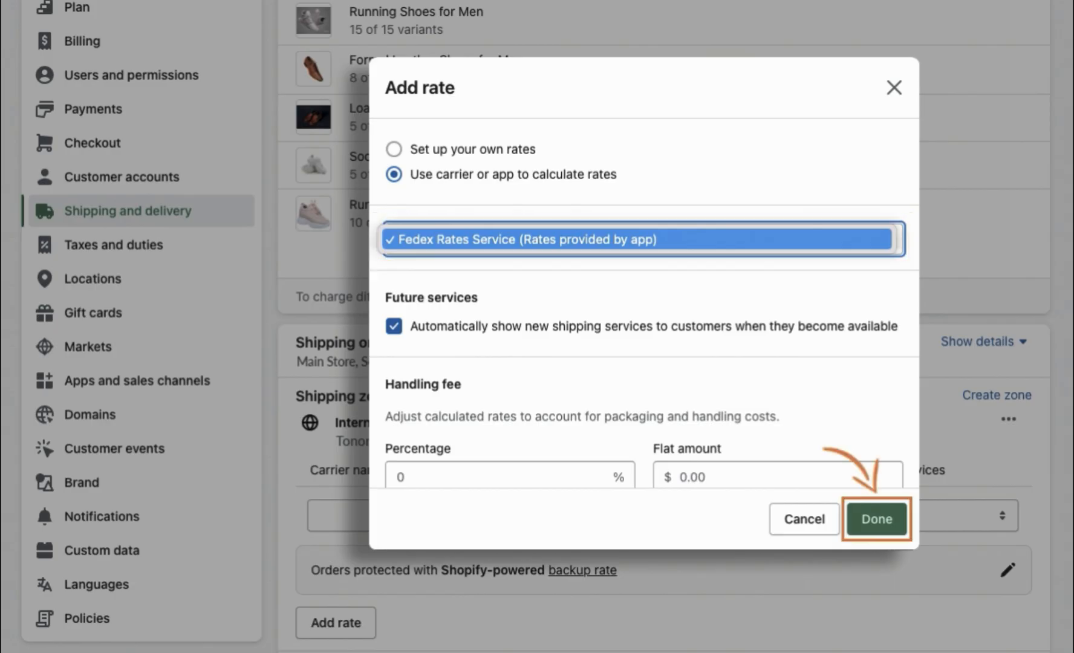
pyautogui.click(877, 519)
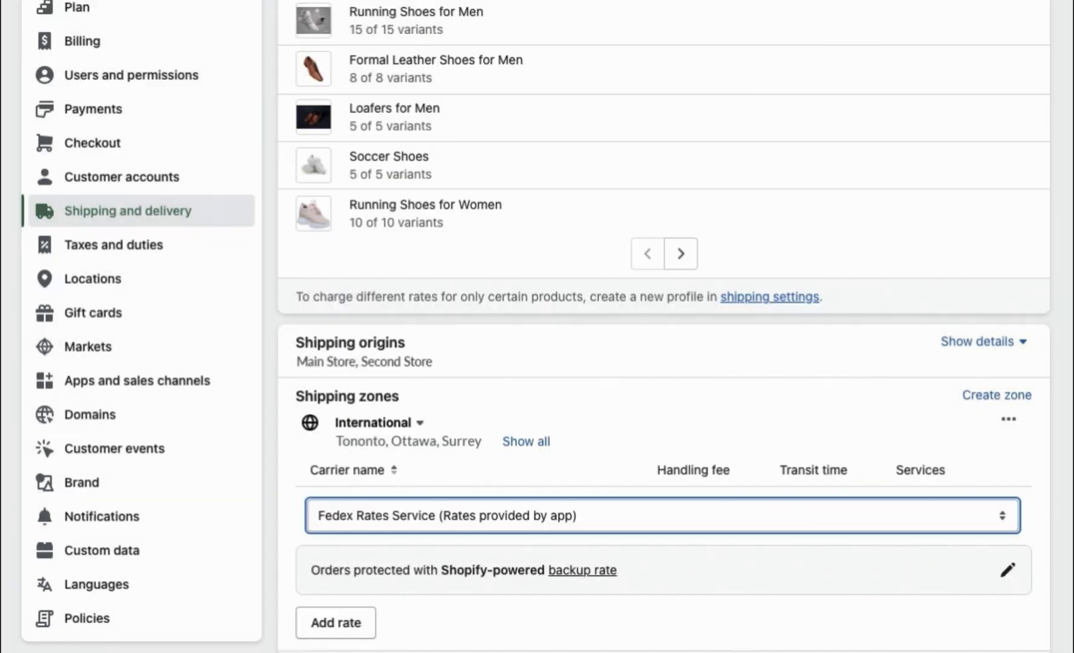
pyautogui.scroll(-3)
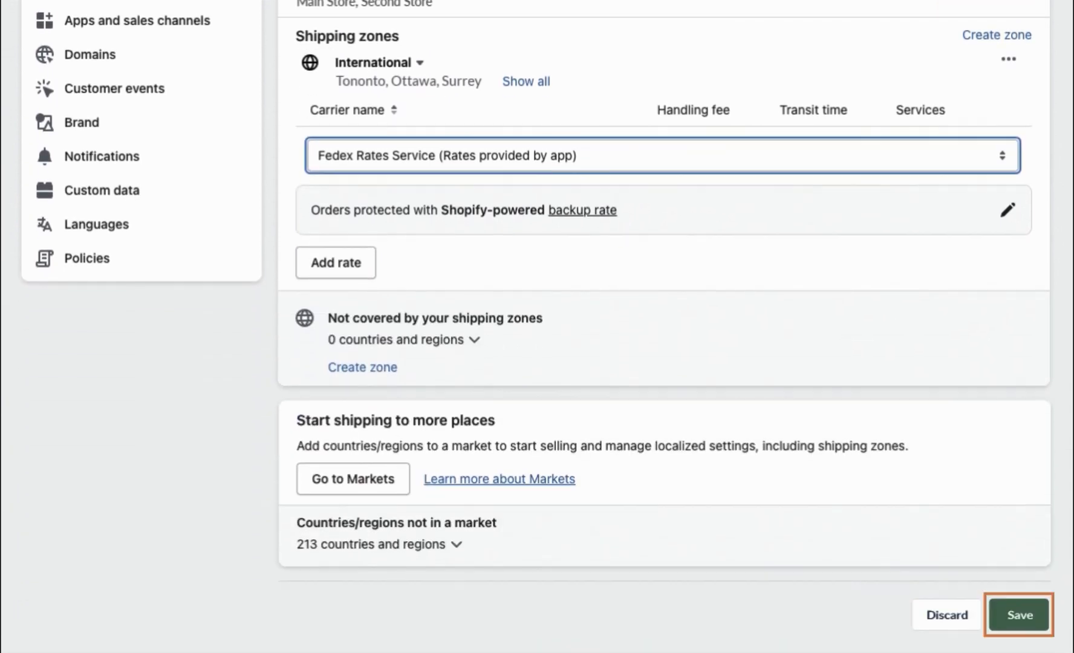
pyautogui.click(1019, 614)
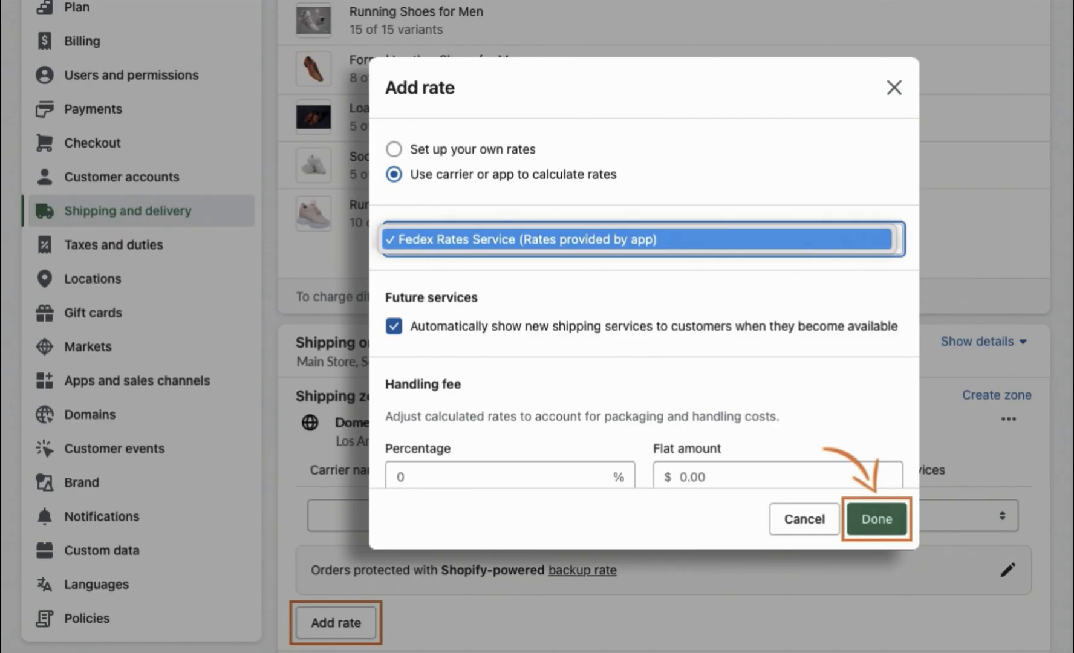
# Step: Give the Domestic zone FedEx Rates Service, save, and switch checkout to a US address
pyautogui.click(876, 519)
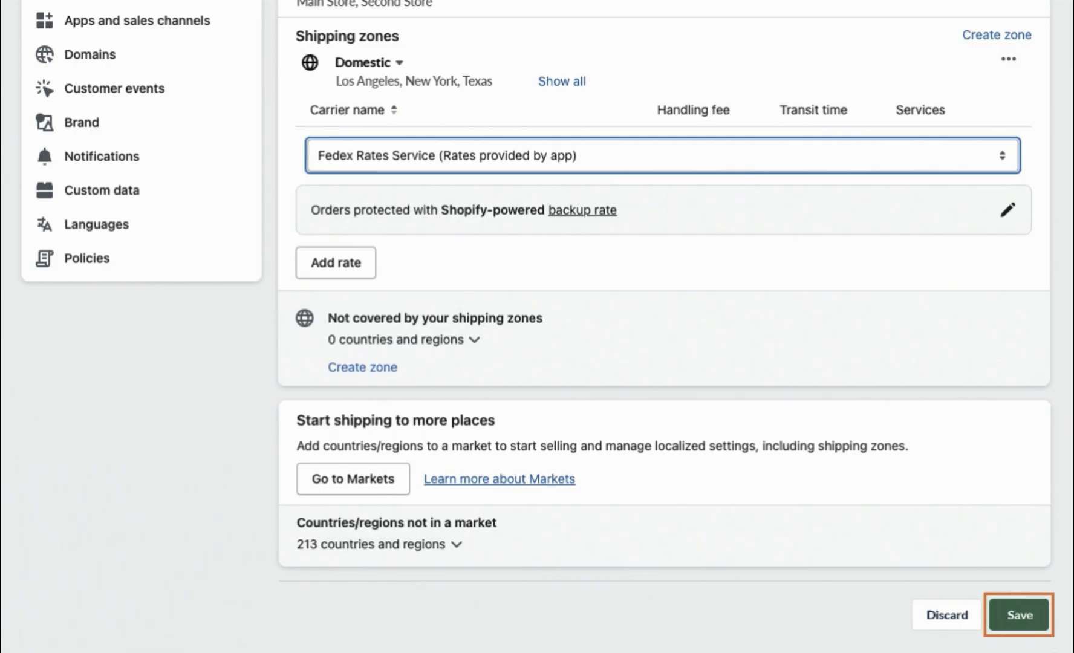
pyautogui.click(1018, 615)
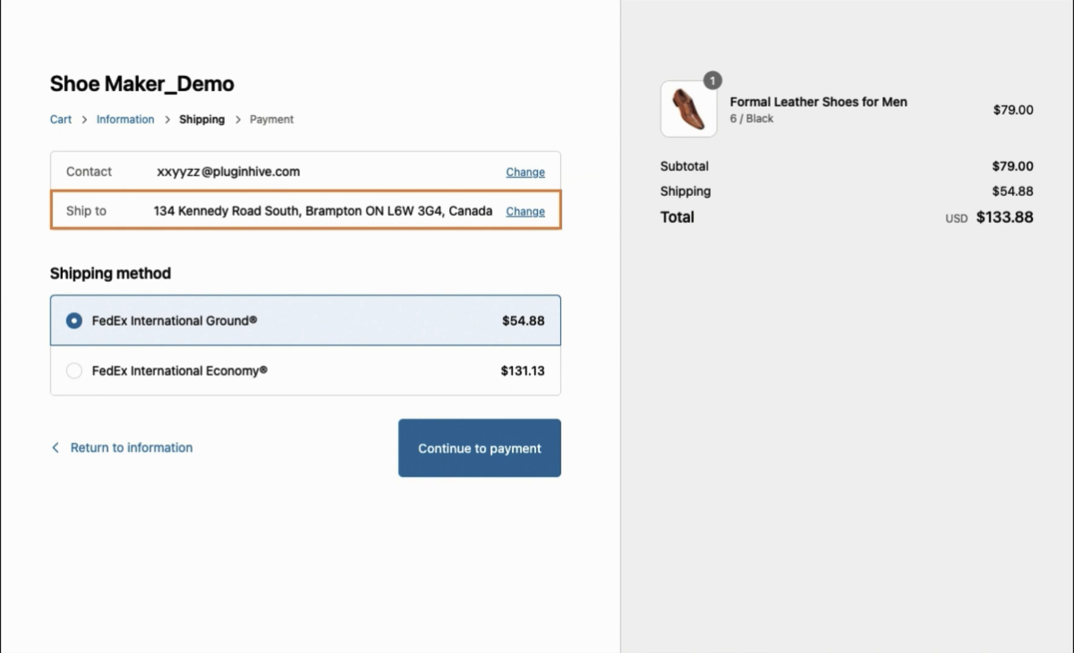
pyautogui.click(525, 211)
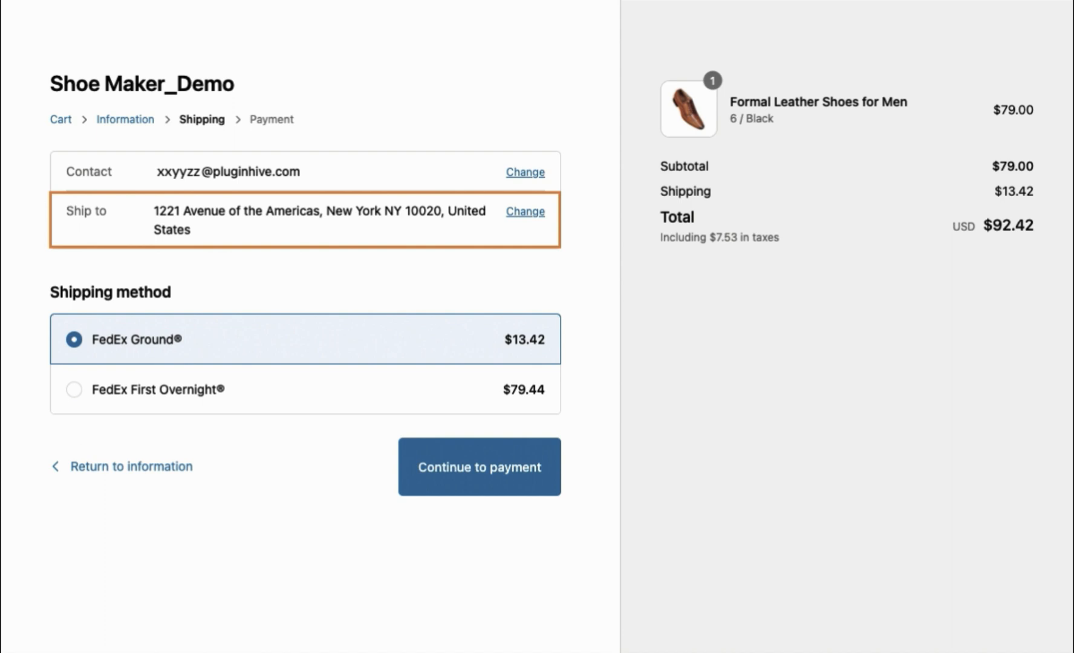